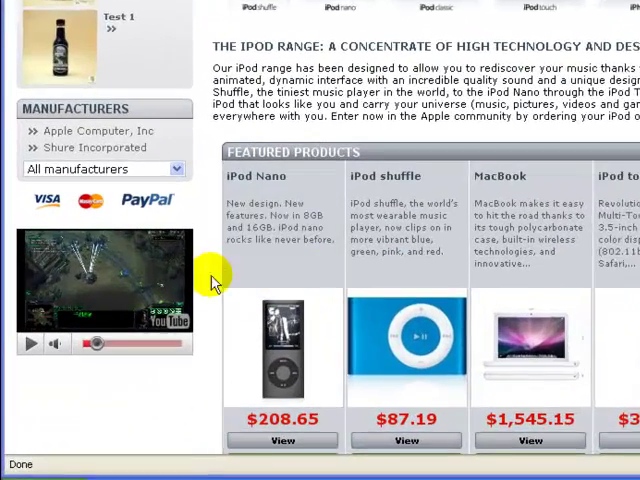
# Play, toggle and stop the embedded StarCraft gameplay video in the storefront's left sidebar block
pyautogui.scroll(-3)
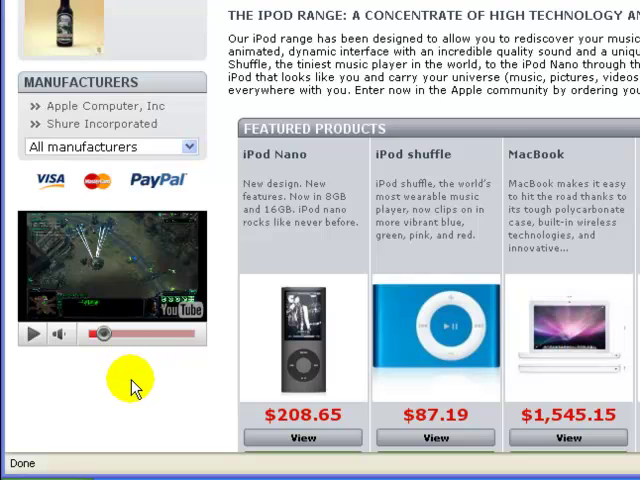
pyautogui.moveTo(124, 378)
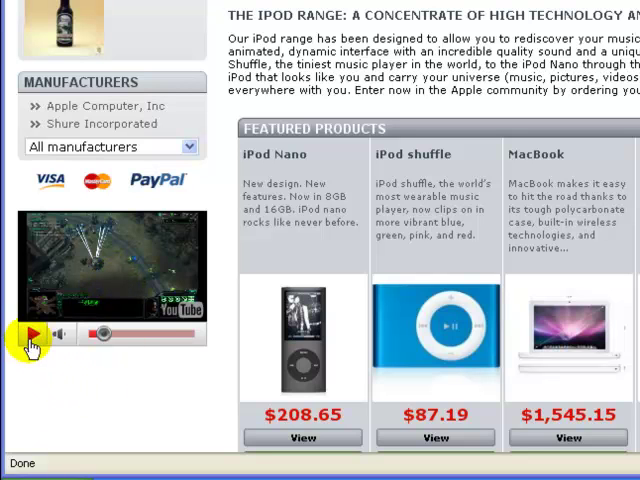
pyautogui.click(32, 336)
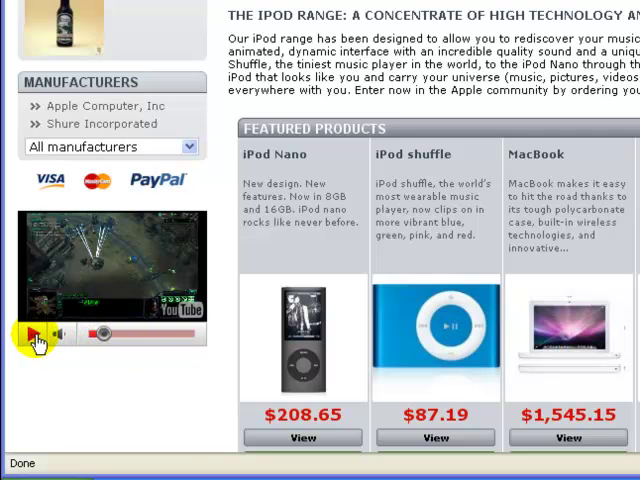
pyautogui.click(38, 336)
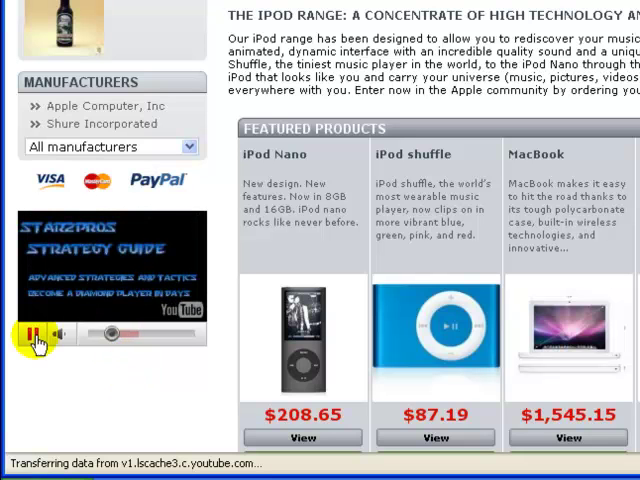
pyautogui.click(36, 334)
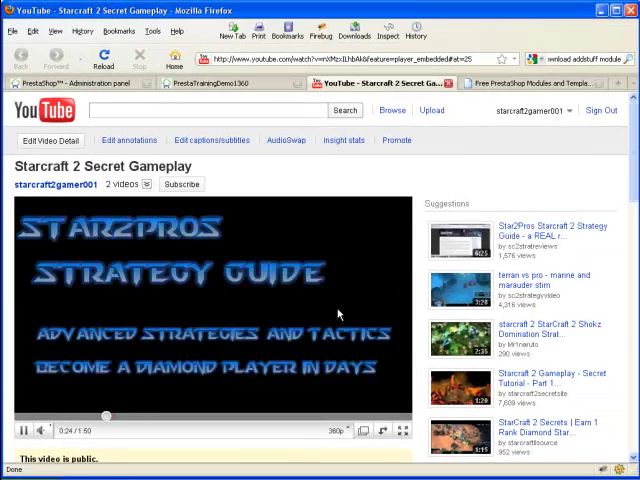
# Start and then pause the Starcraft 2 Secret Gameplay video on its YouTube page
pyautogui.click(22, 430)
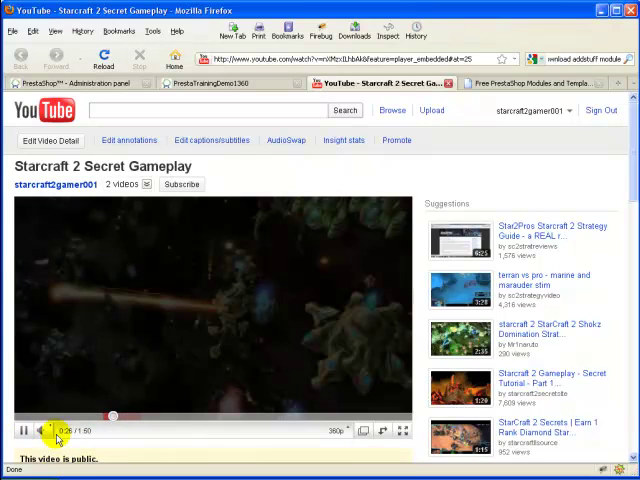
pyautogui.click(22, 430)
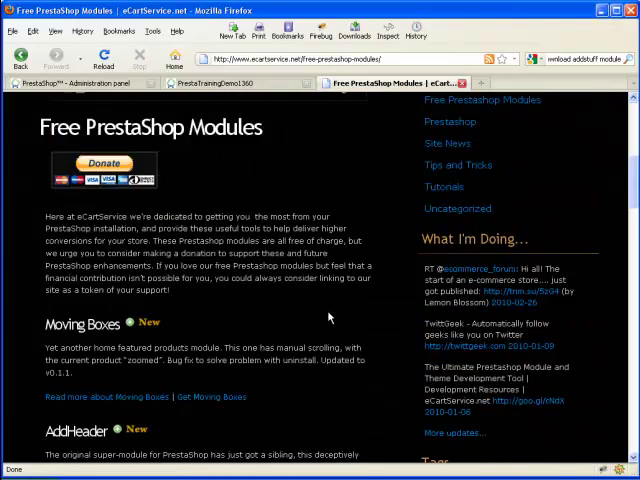
# Request the AddStuff module zip download via the Get AddStuff link on the modules page
pyautogui.scroll(-3)
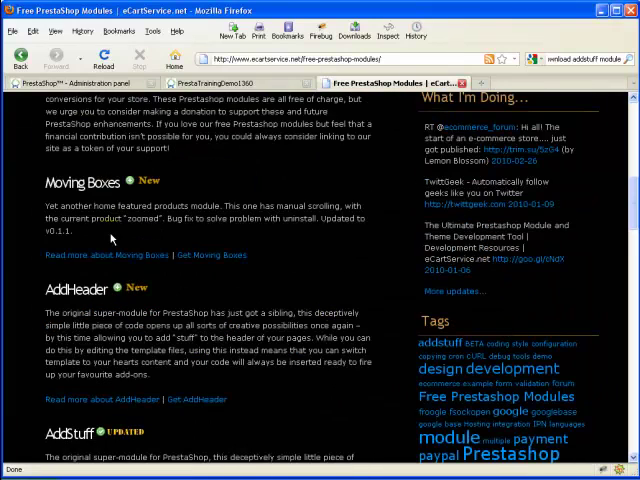
pyautogui.scroll(-3)
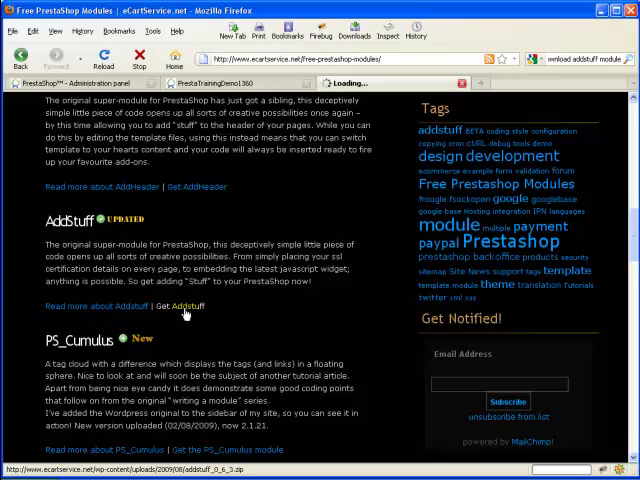
pyautogui.click(182, 306)
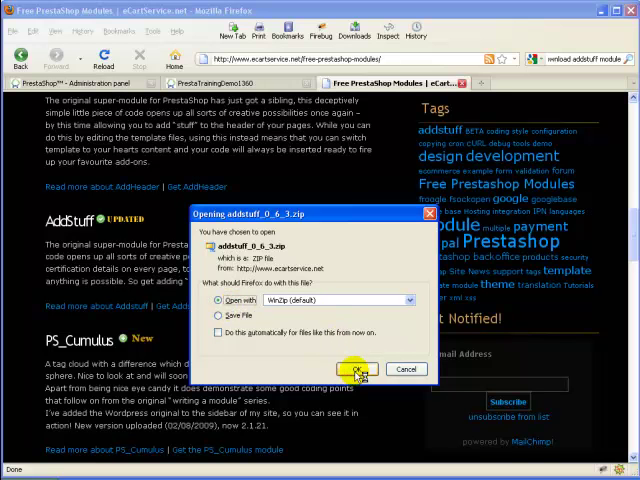
# Open the downloaded AddStuff zip in WinZip and view its addstuff folder contents
pyautogui.click(360, 368)
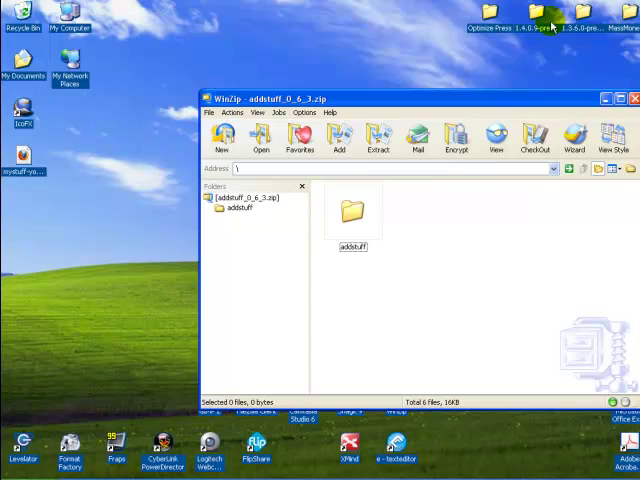
pyautogui.click(352, 210)
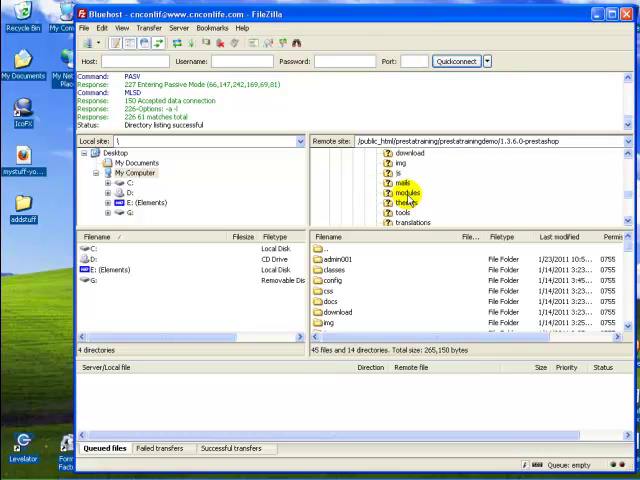
# Open the remote prestashop modules folder and select the addstuff module folder
pyautogui.doubleClick(404, 192)
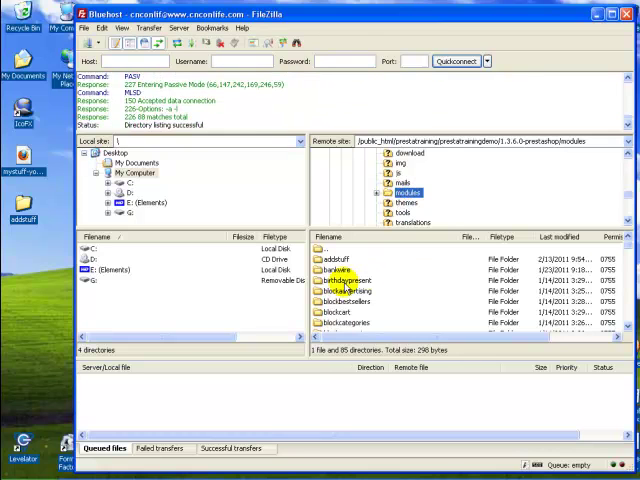
pyautogui.click(336, 260)
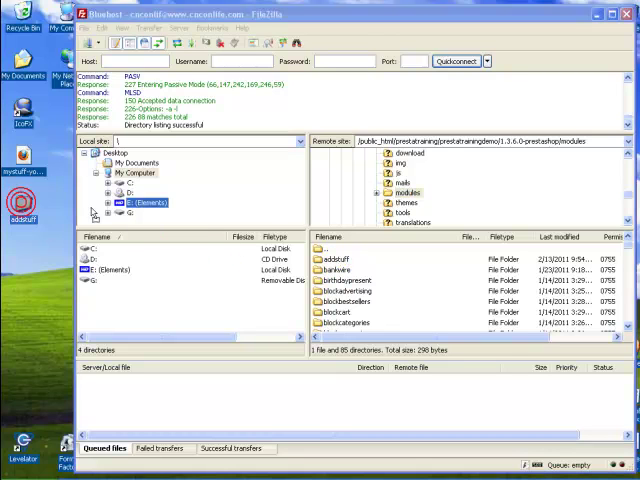
pyautogui.click(404, 192)
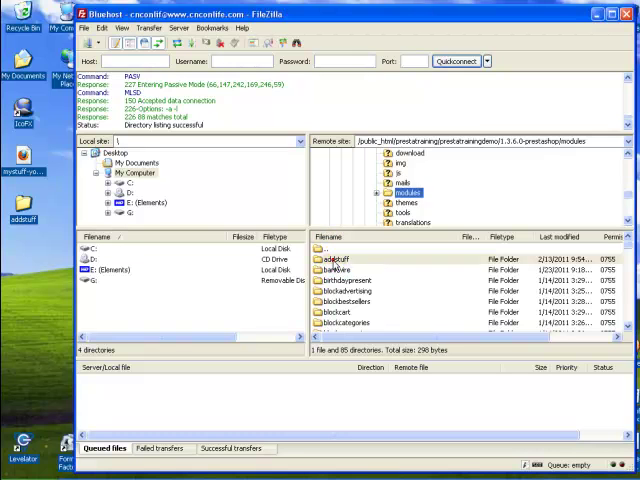
# Open the remote addstuff folder and select its mystuff.html file
pyautogui.doubleClick(336, 260)
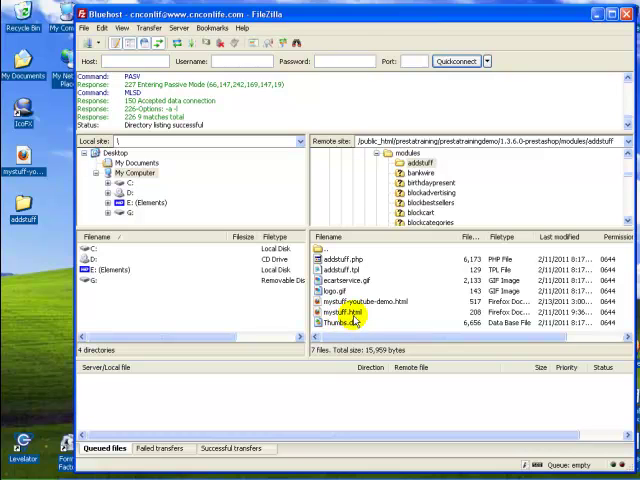
pyautogui.click(344, 312)
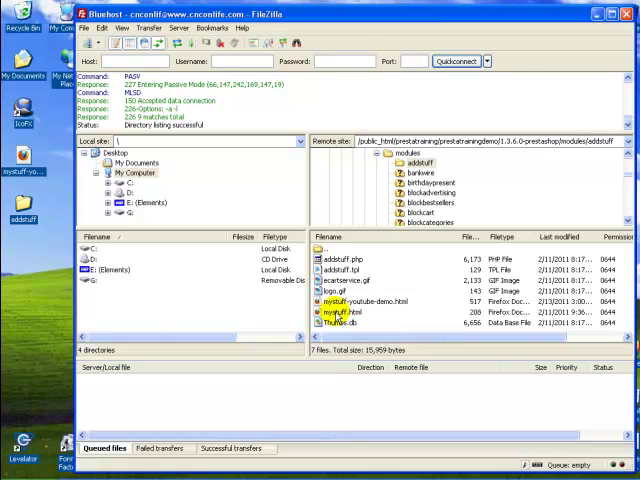
# Open the remote mystuff HTML file for editing via View/Edit
pyautogui.rightClick(344, 312)
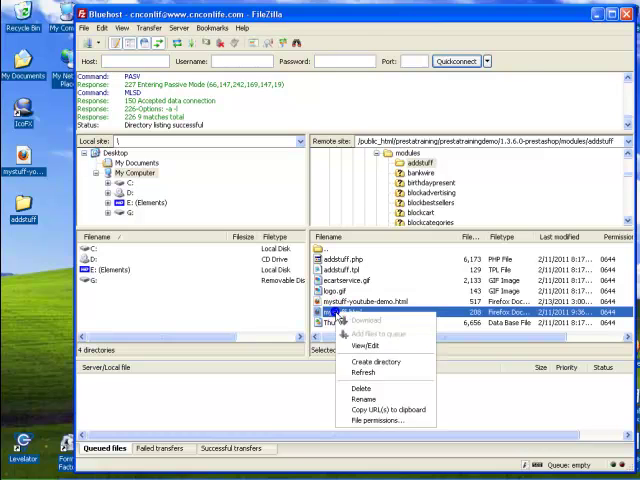
pyautogui.click(366, 320)
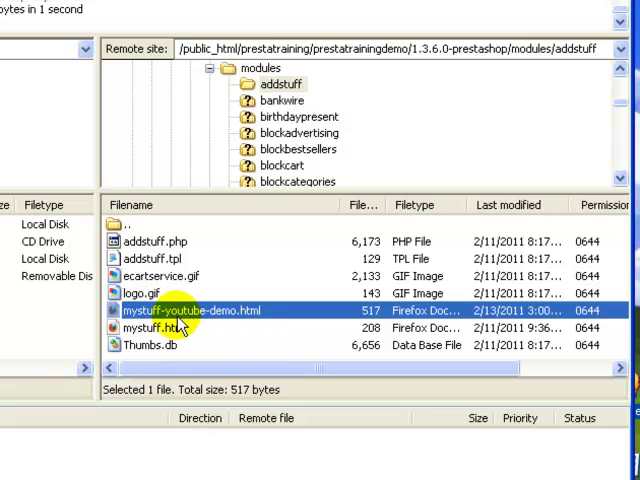
# Edit mystuff.html from the server in e TextEditor and compare it with mystuff-youtube-demo.html's 191×137 embed code
pyautogui.rightClick(184, 310)
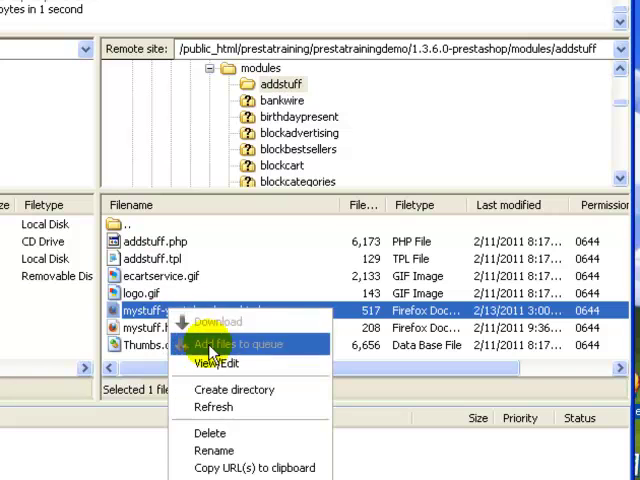
pyautogui.click(218, 364)
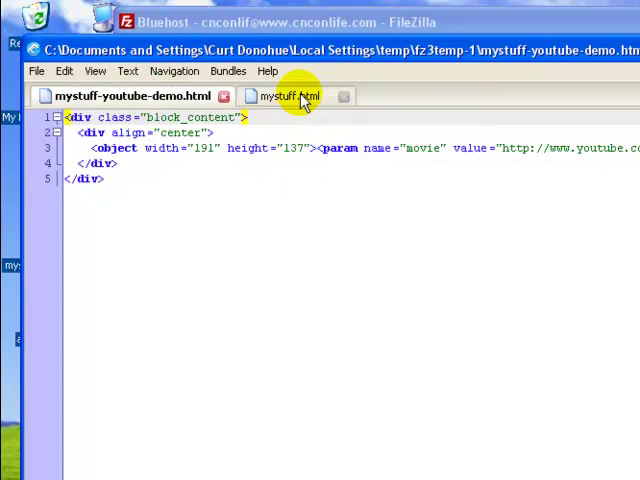
pyautogui.click(284, 96)
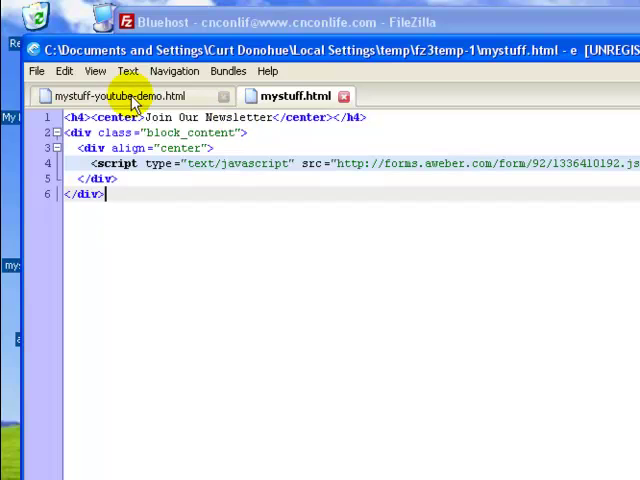
pyautogui.click(124, 96)
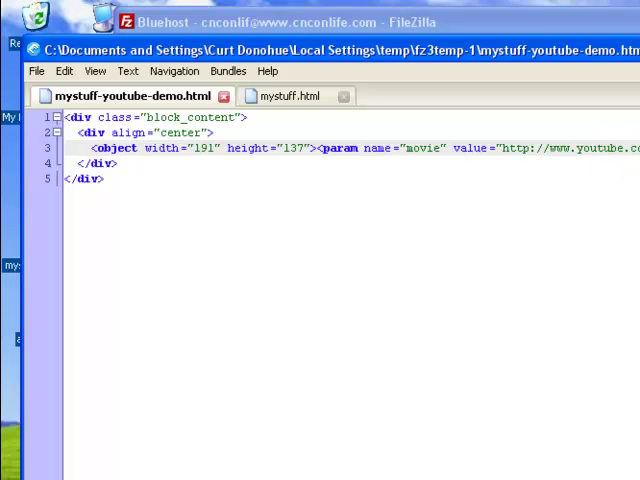
pyautogui.click(112, 148)
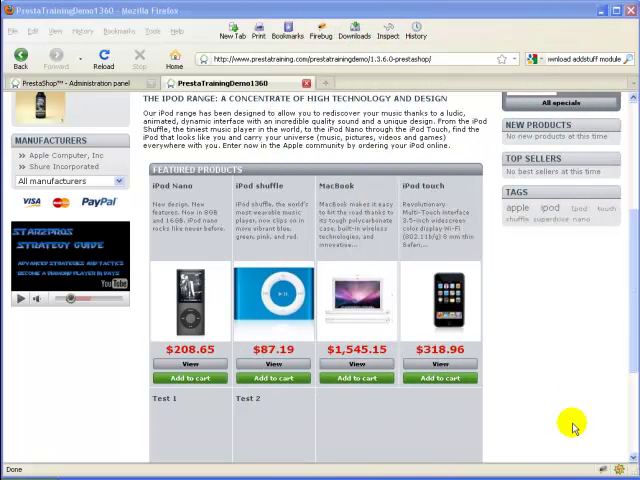
pyautogui.moveTo(88, 384)
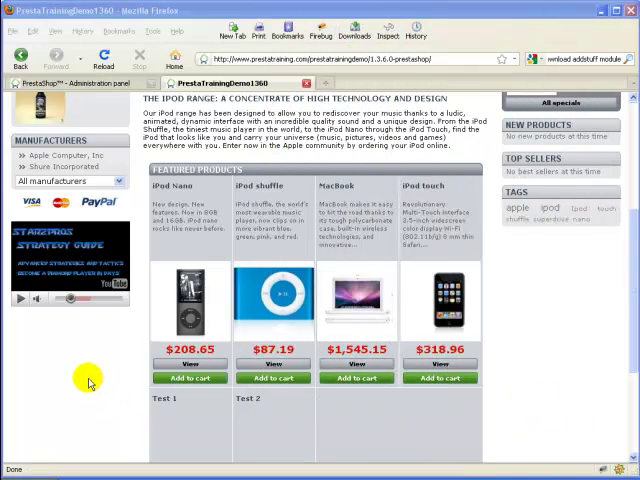
pyautogui.moveTo(86, 340)
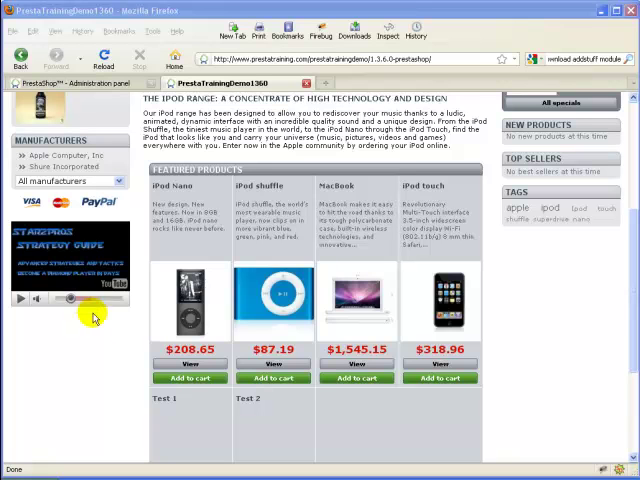
# Inspect the video block's HTML in Firebug and examine the left_column container element
pyautogui.rightClick(90, 318)
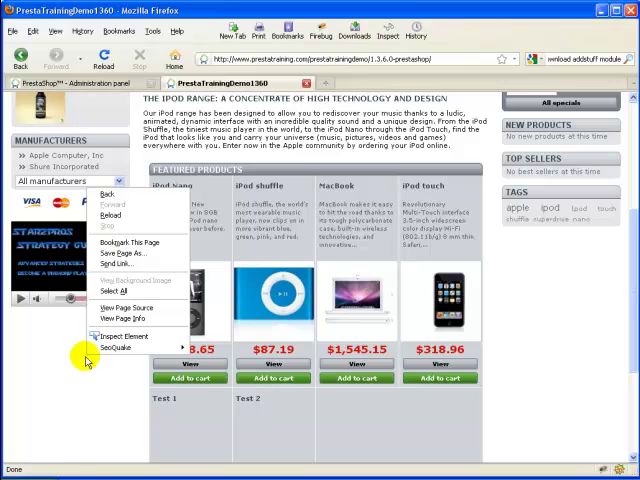
pyautogui.moveTo(124, 336)
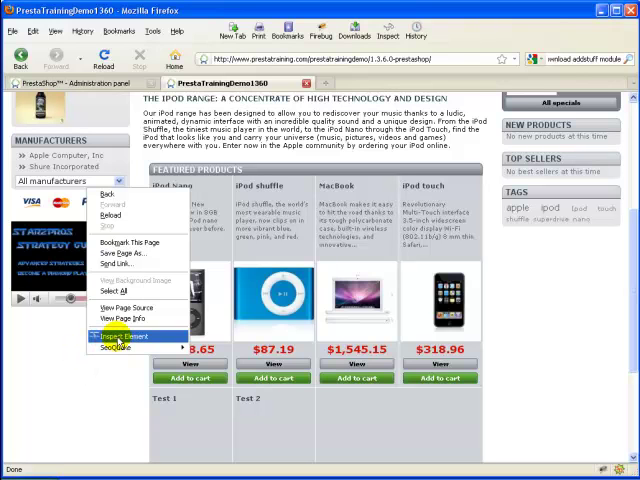
pyautogui.click(124, 336)
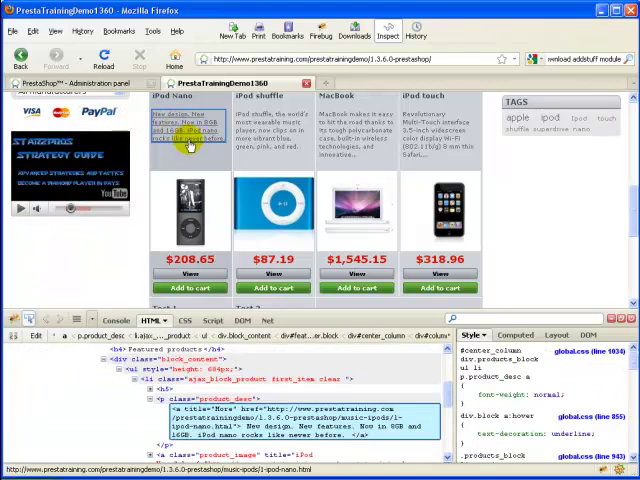
pyautogui.click(274, 208)
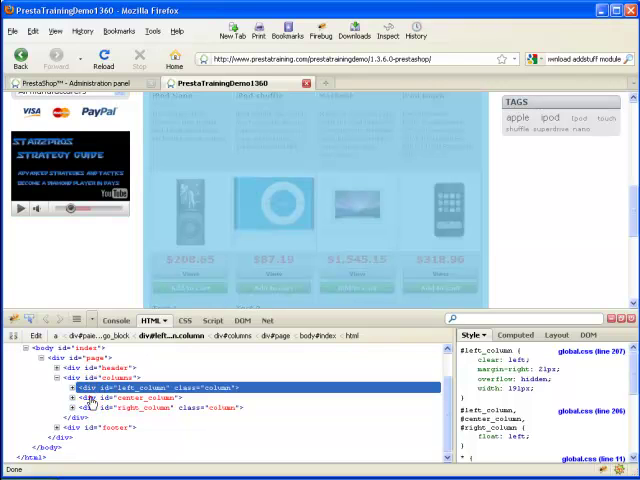
pyautogui.click(130, 396)
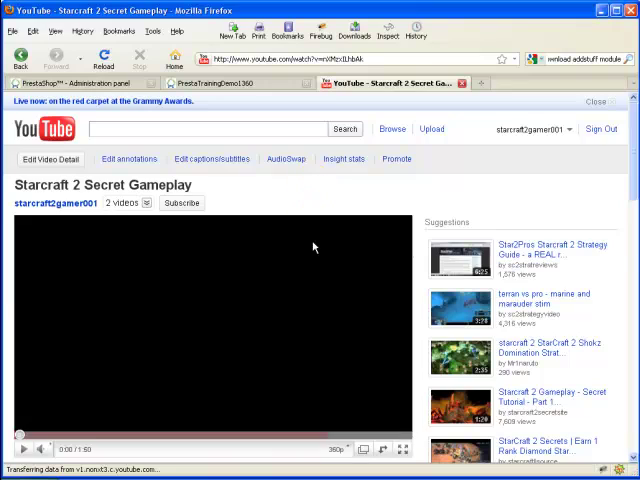
# Show the StarCraft 2 video's embed code with customization options and old embed code enabled
pyautogui.click(194, 212)
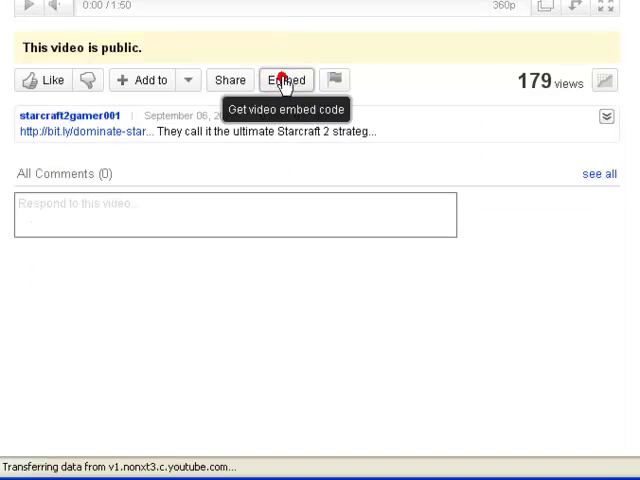
pyautogui.click(286, 80)
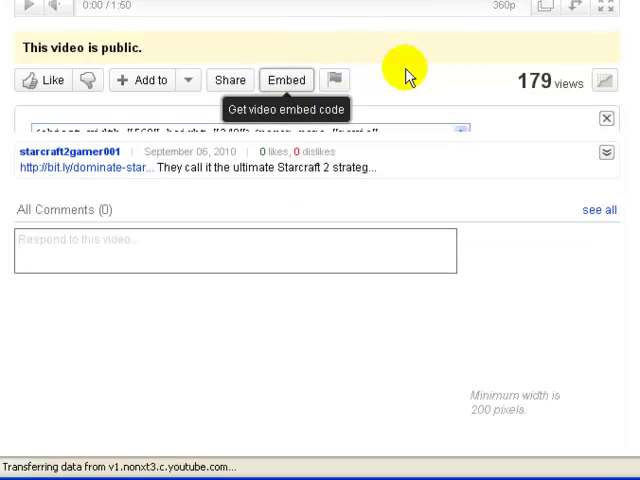
pyautogui.click(286, 80)
pyautogui.write('31')
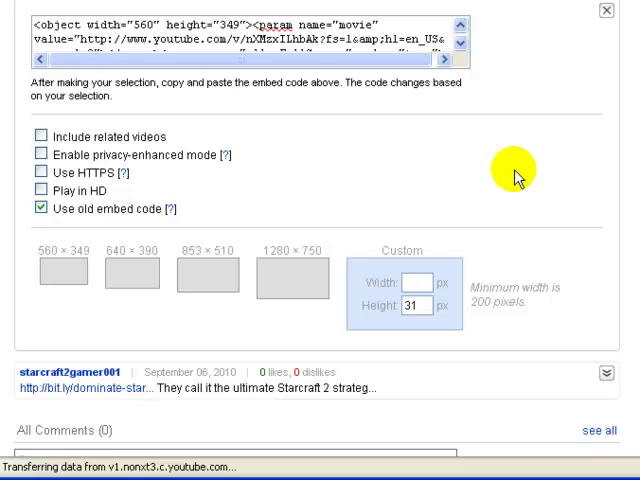
# Enable the old embed code and set custom dimensions 191 wide by 137 high
pyautogui.write('250')
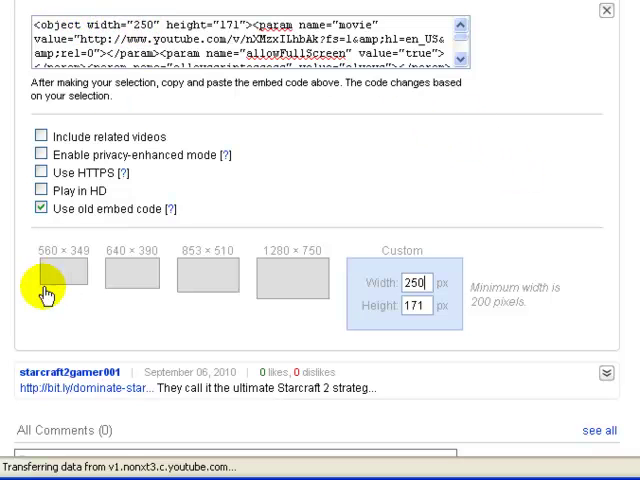
pyautogui.click(64, 272)
pyautogui.write('191')
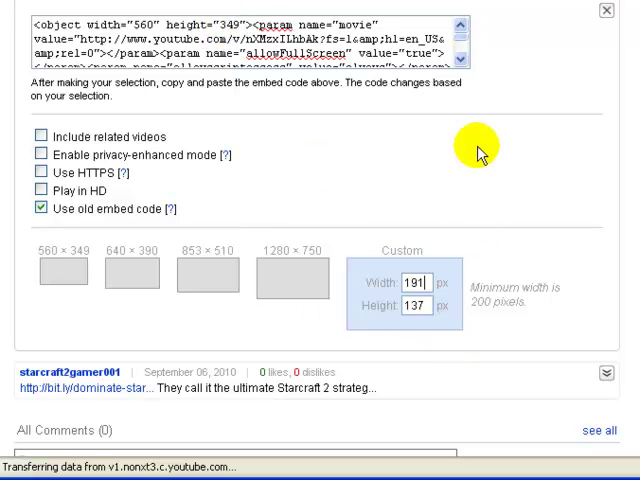
pyautogui.moveTo(496, 310)
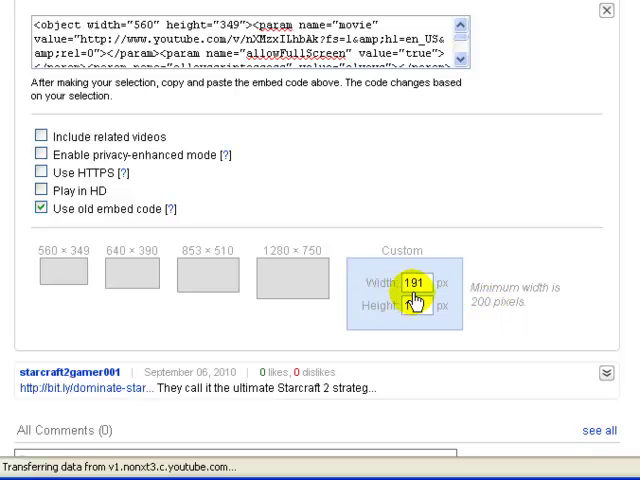
pyautogui.click(404, 306)
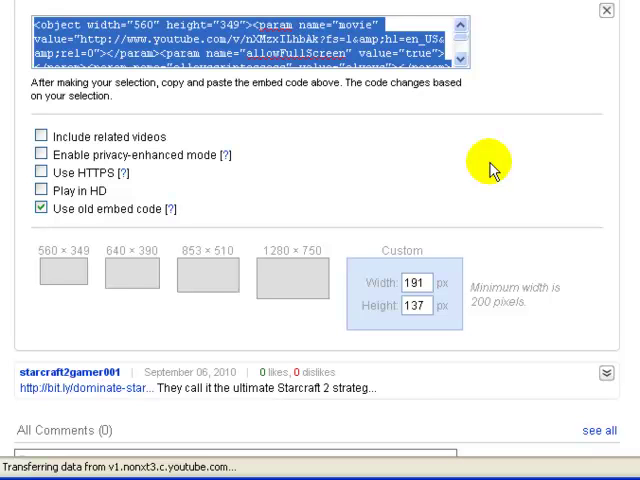
pyautogui.moveTo(504, 144)
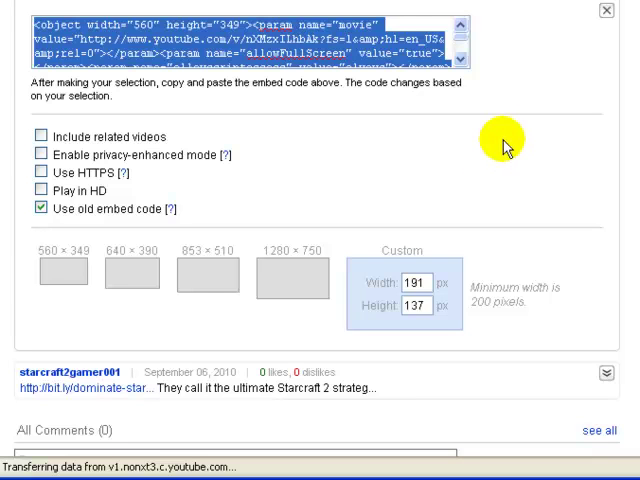